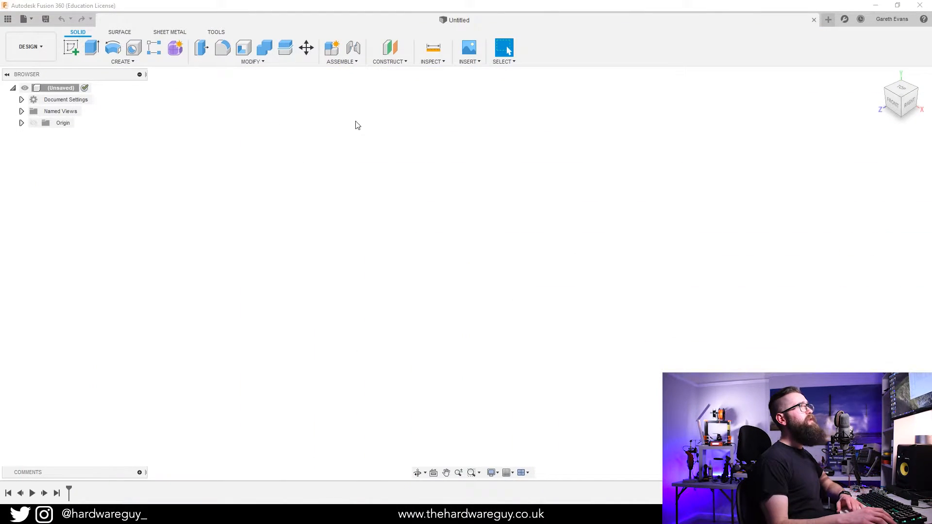
{"action": "mouse_move", "coordinate": [330, 218]}
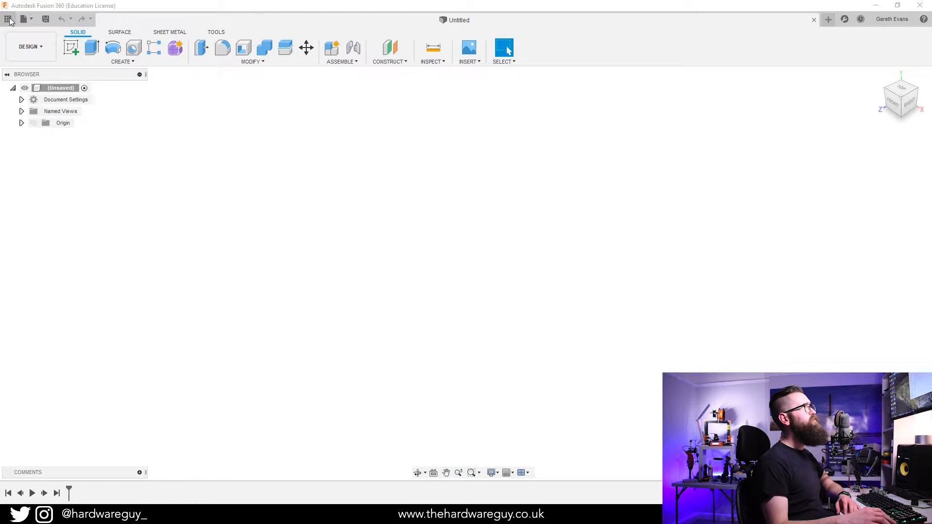
{"action": "mouse_move", "coordinate": [9, 20]}
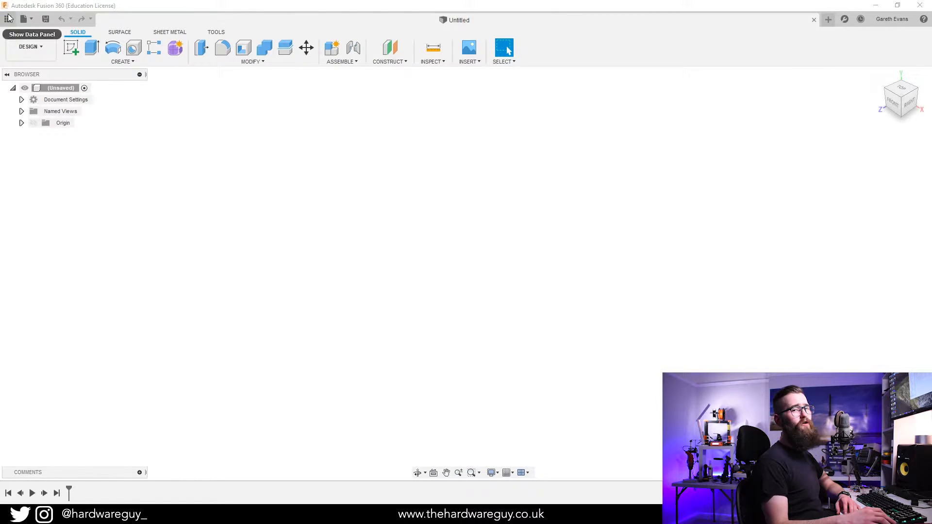
Show the Data Panel listing all existing projects.
{"action": "left_click", "coordinate": [31, 34]}
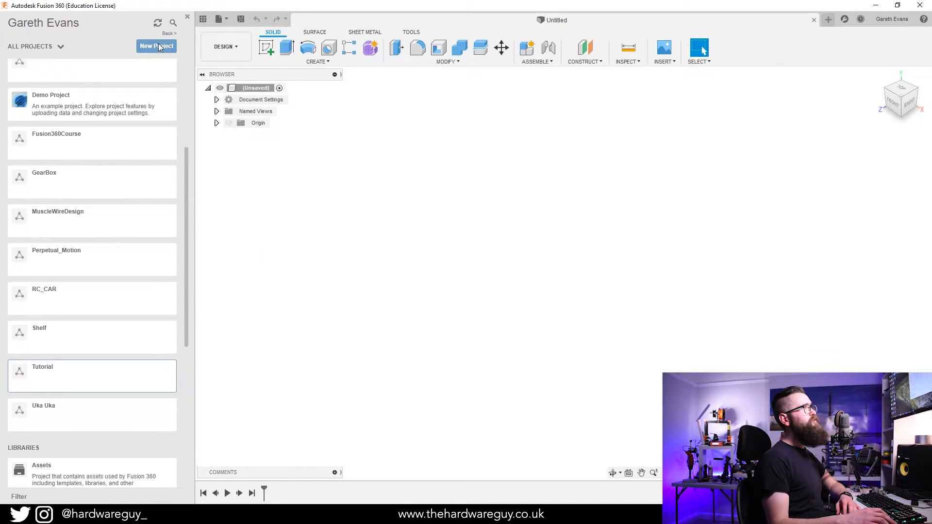
{"action": "mouse_move", "coordinate": [181, 253]}
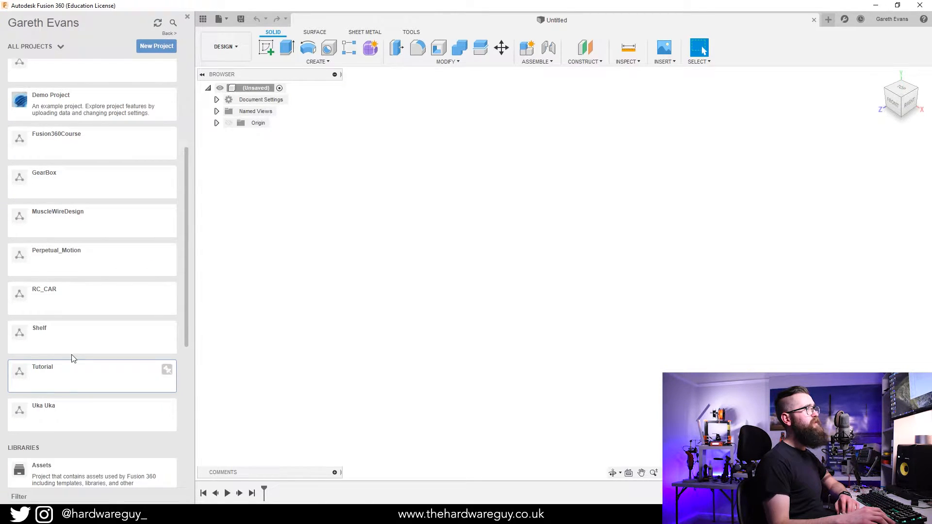
Enter the Tutorial project to reveal its coupler and wheel designs.
{"action": "double_click", "coordinate": [42, 367]}
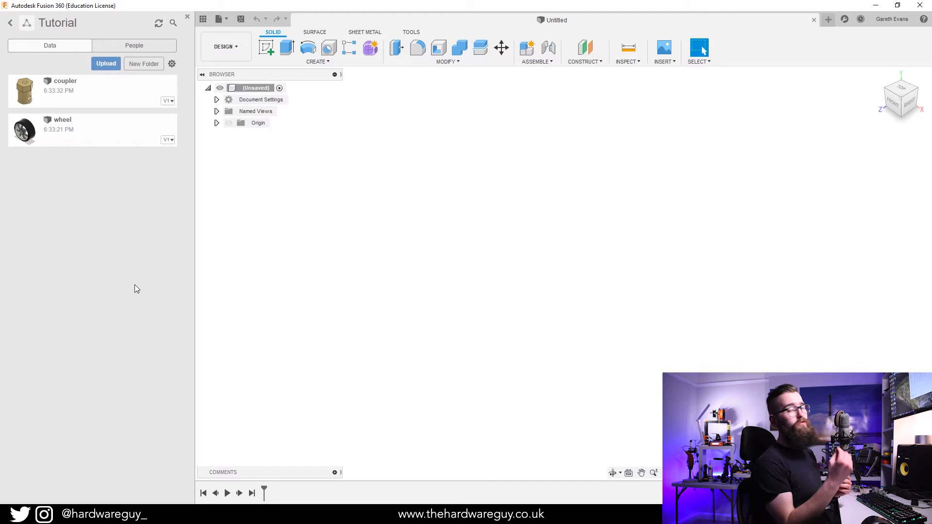
{"action": "mouse_move", "coordinate": [536, 279]}
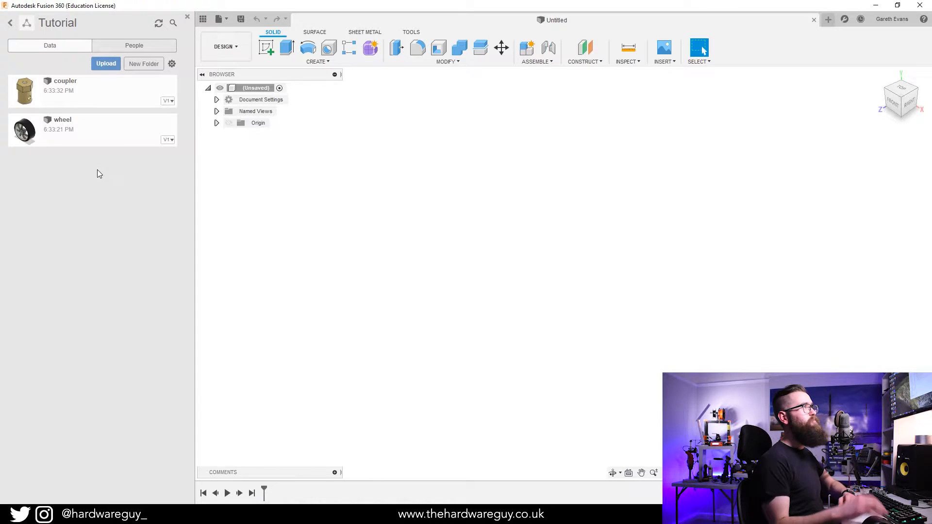
Load the wheel and coupler designs as separate document tabs.
{"action": "left_click", "coordinate": [90, 129]}
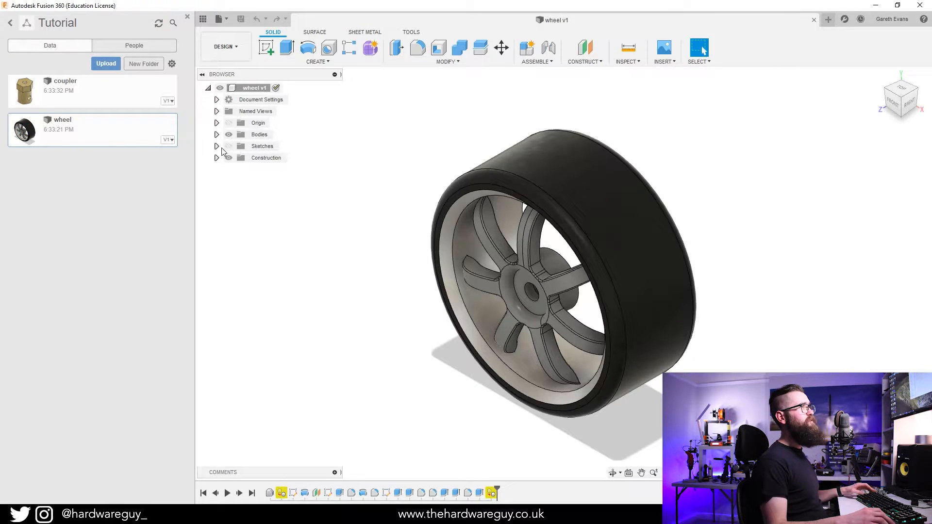
{"action": "left_click", "coordinate": [216, 146]}
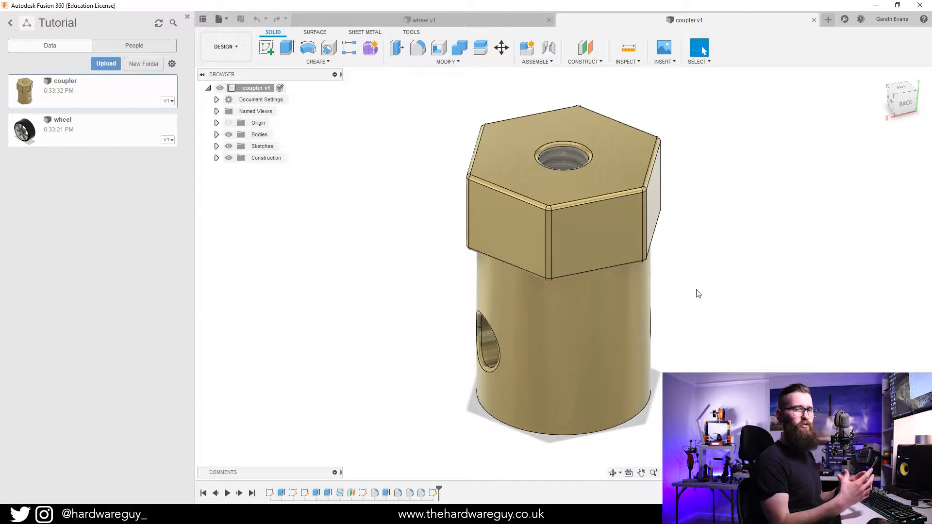
{"action": "mouse_move", "coordinate": [827, 19]}
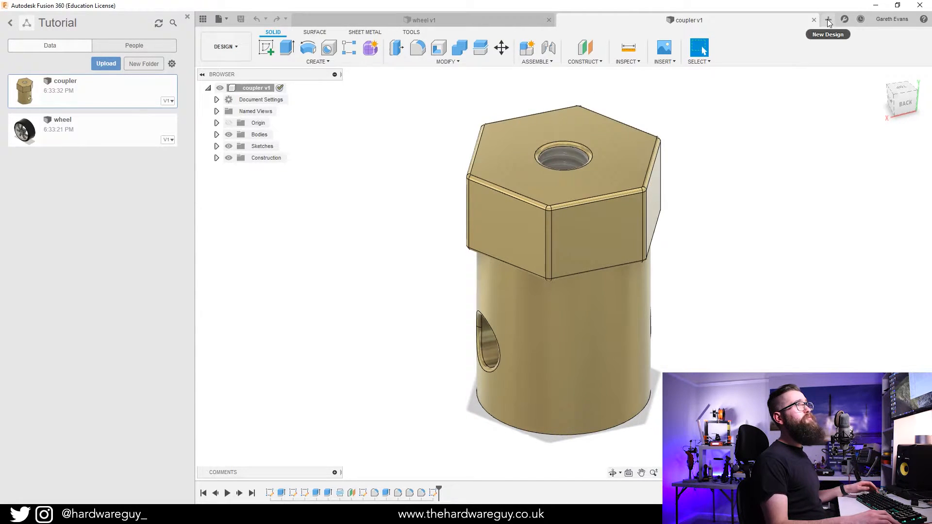
Start a blank untitled design in a third tab.
{"action": "left_click", "coordinate": [828, 20]}
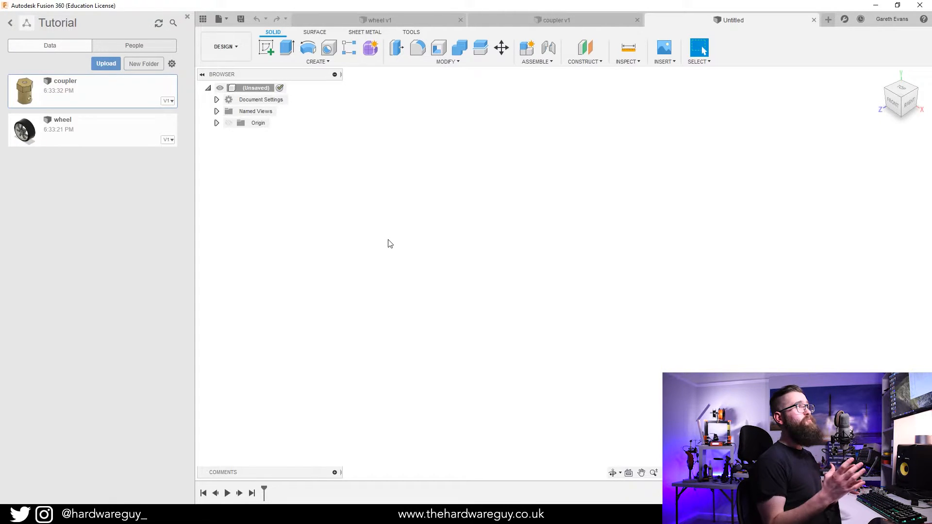
{"action": "mouse_move", "coordinate": [486, 257]}
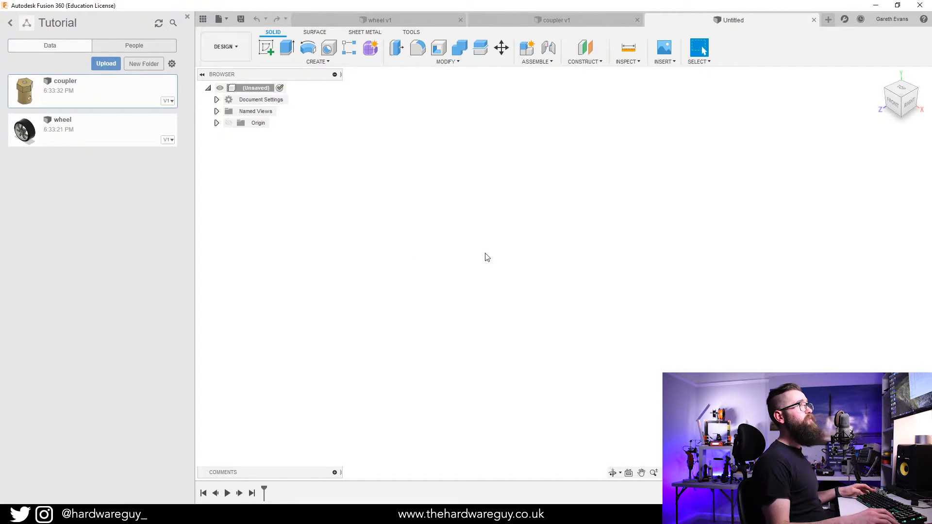
{"action": "mouse_move", "coordinate": [557, 260]}
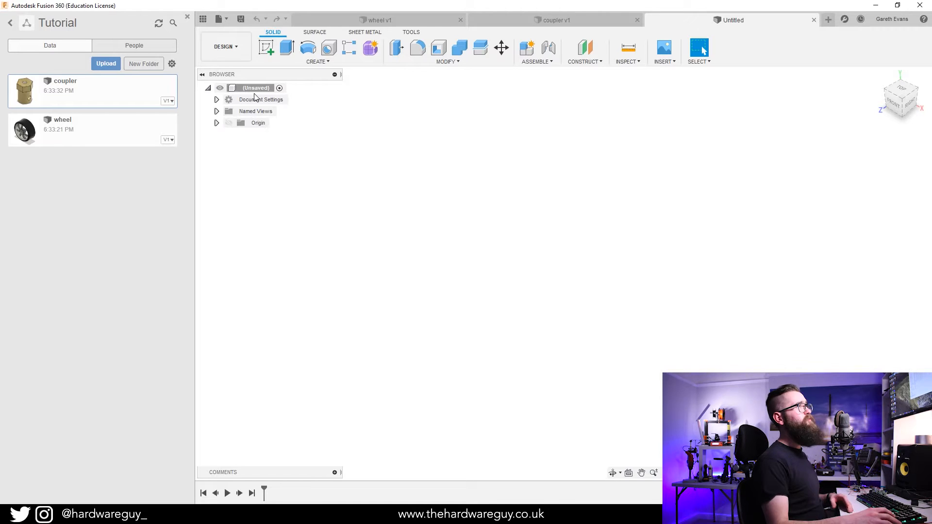
{"action": "mouse_move", "coordinate": [220, 20]}
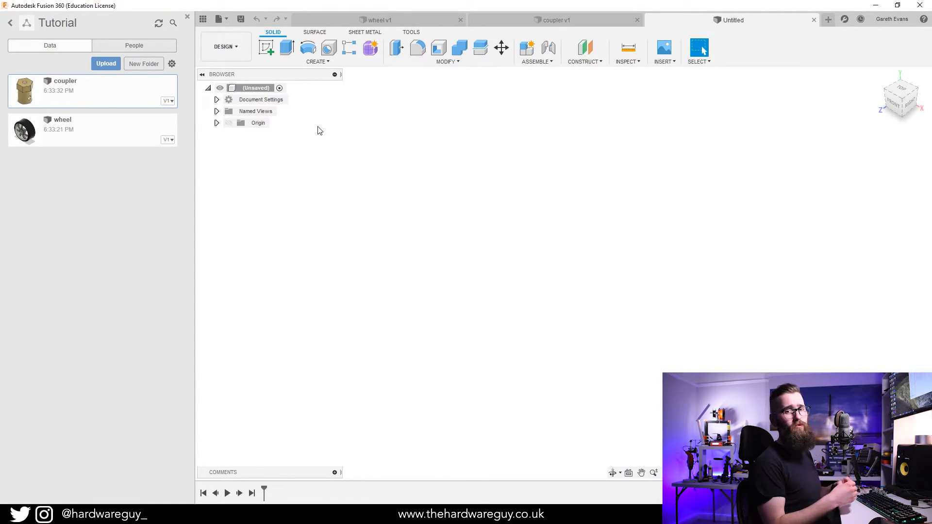
{"action": "mouse_move", "coordinate": [314, 131]}
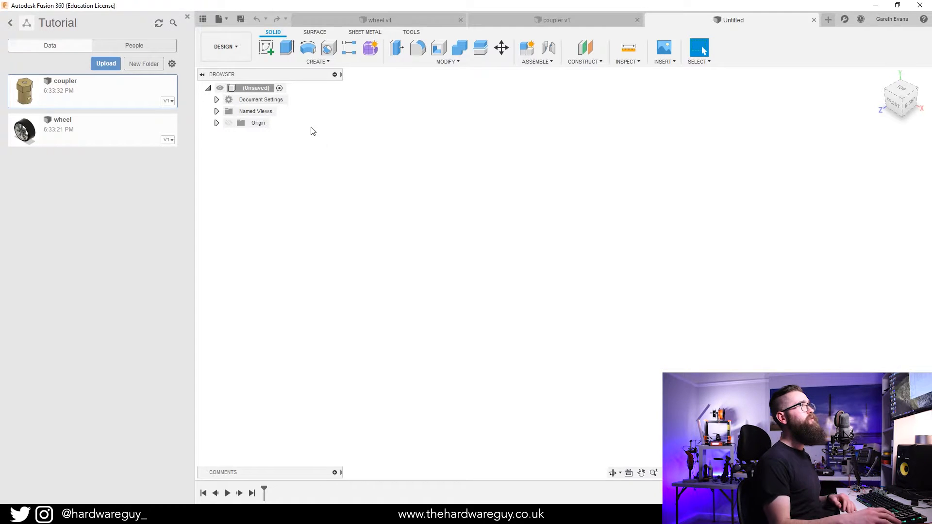
Save the blank design as 'tutorial' in the Tutorial project location.
{"action": "left_click", "coordinate": [219, 18]}
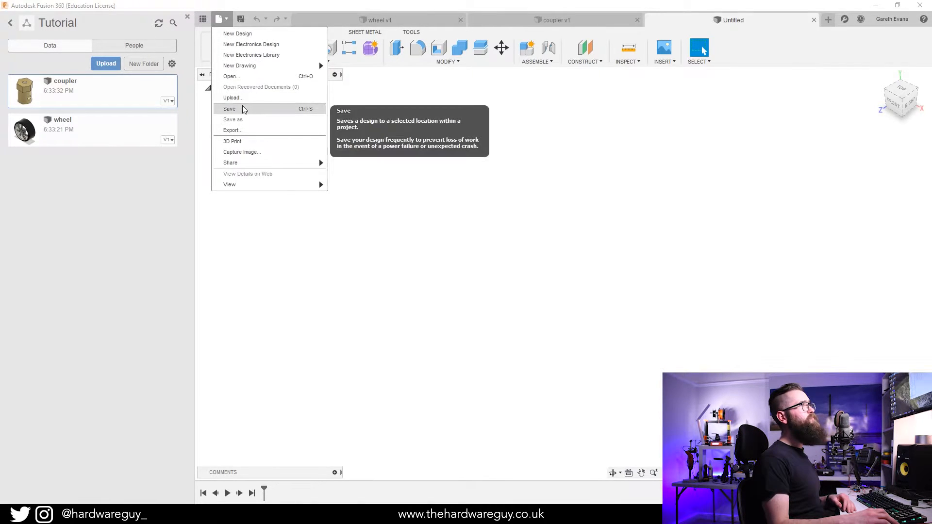
{"action": "left_click", "coordinate": [229, 108]}
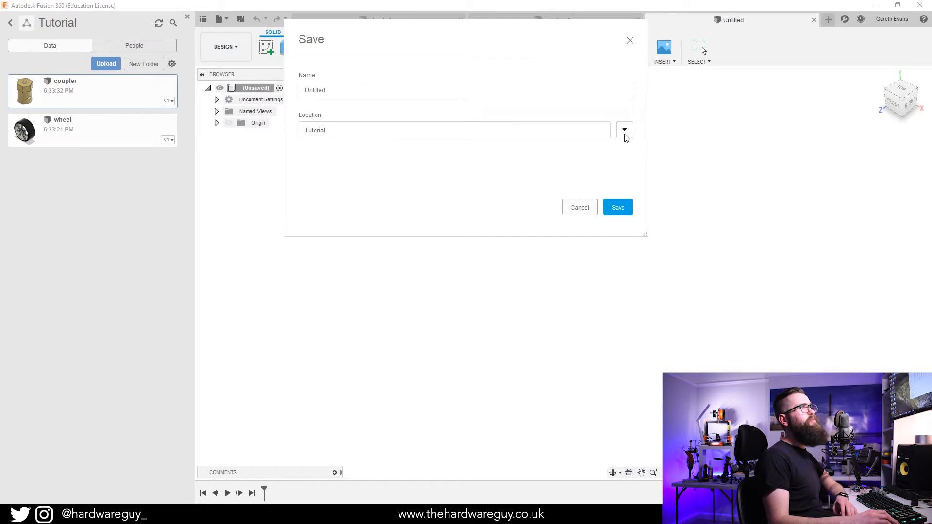
{"action": "left_click", "coordinate": [624, 129]}
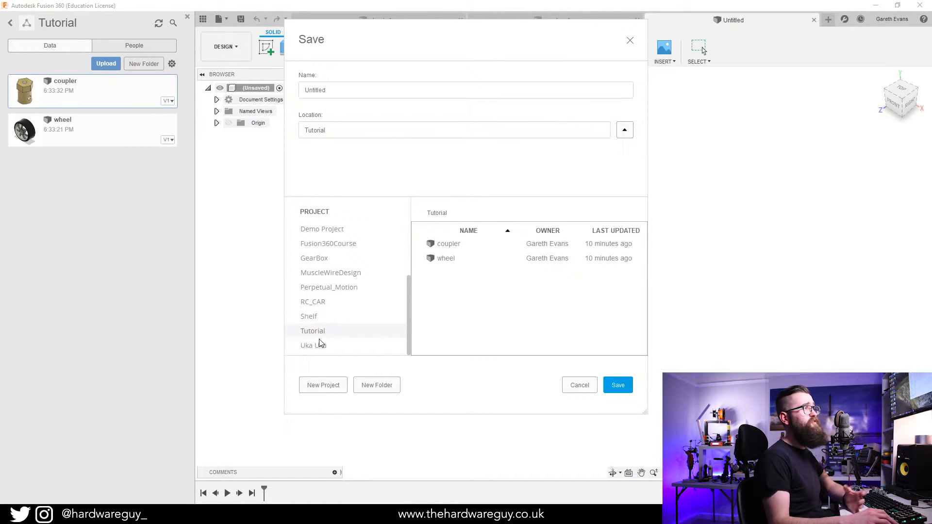
{"action": "left_click", "coordinate": [465, 89]}
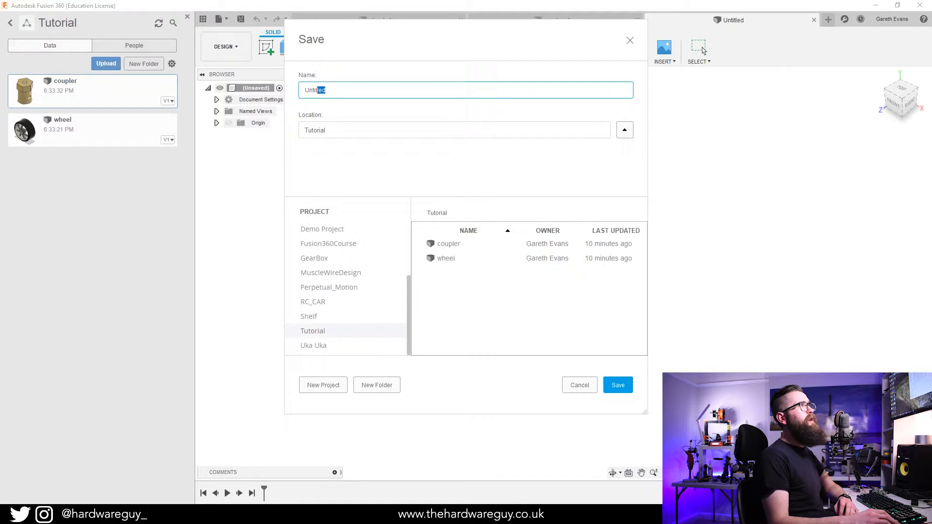
{"action": "type", "text": "tutorial"}
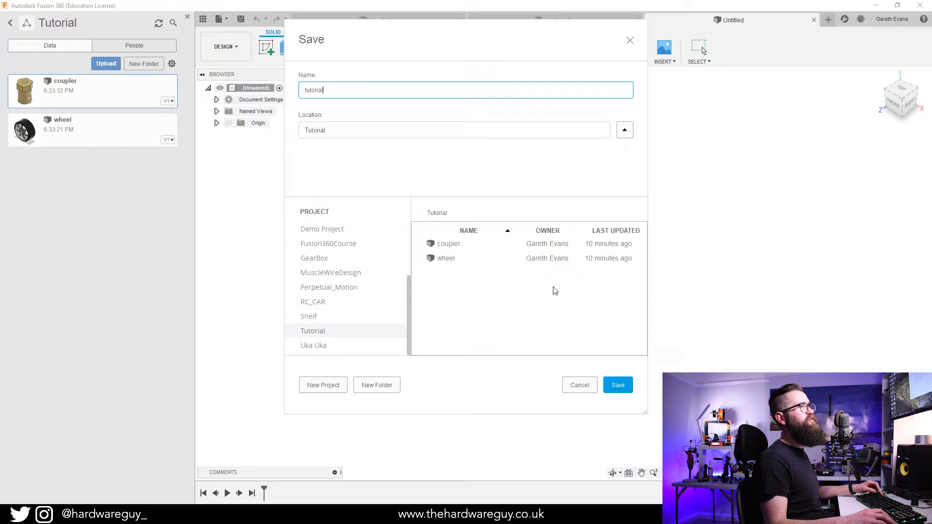
{"action": "left_click", "coordinate": [618, 386]}
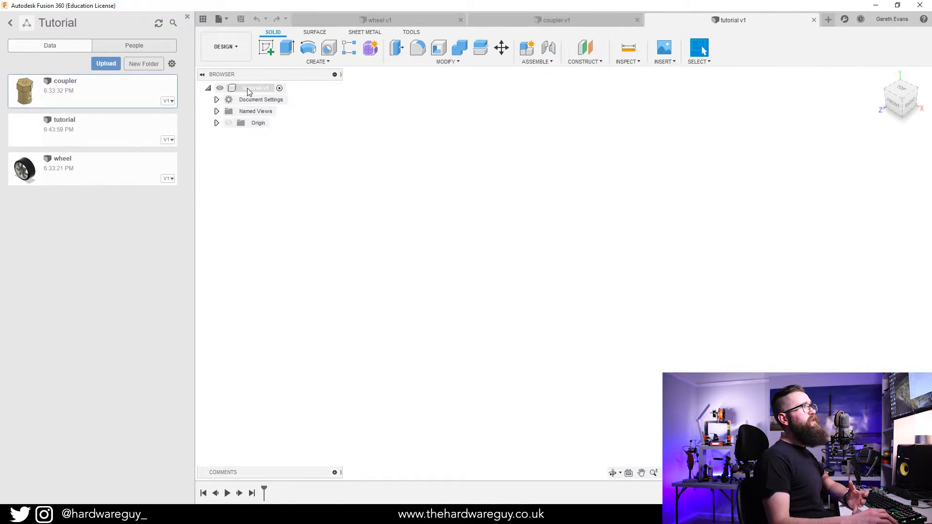
Add a new empty component and rename it 'wheel'.
{"action": "right_click", "coordinate": [255, 89]}
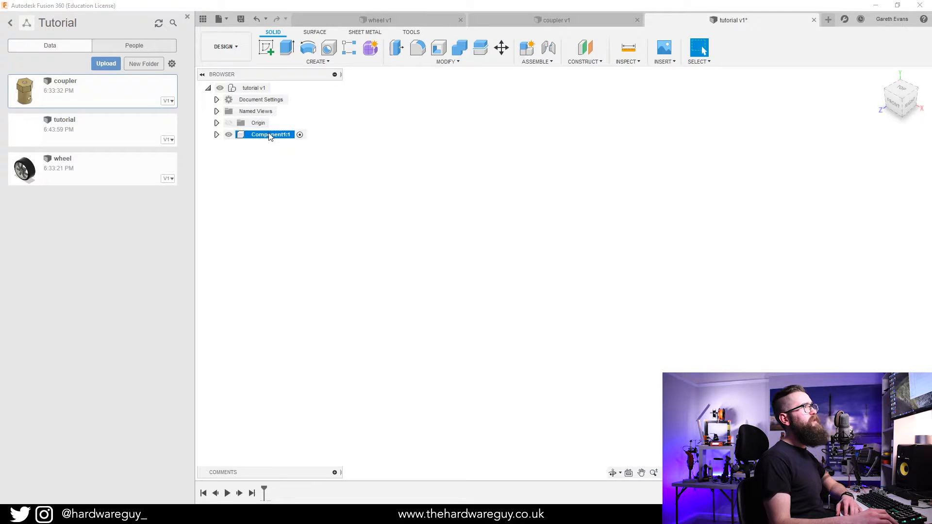
{"action": "double_click", "coordinate": [268, 134]}
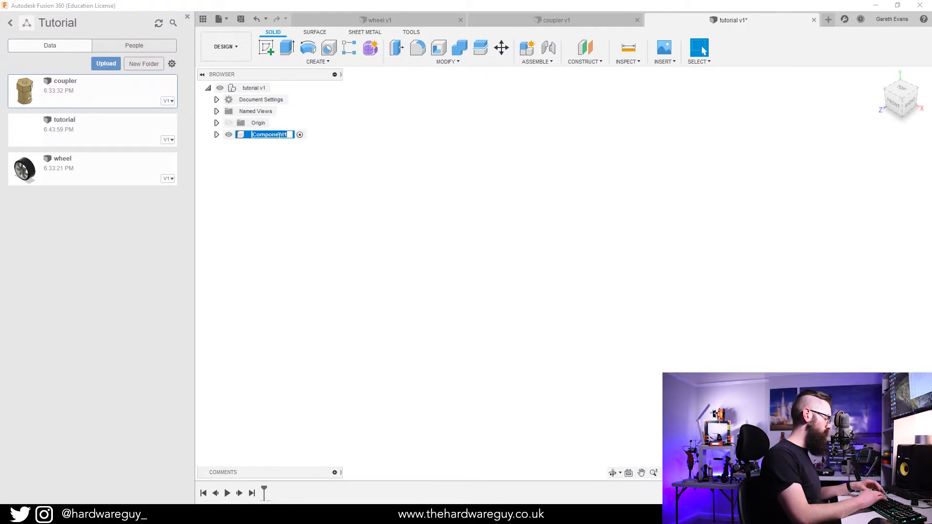
{"action": "type", "text": "wheel:1"}
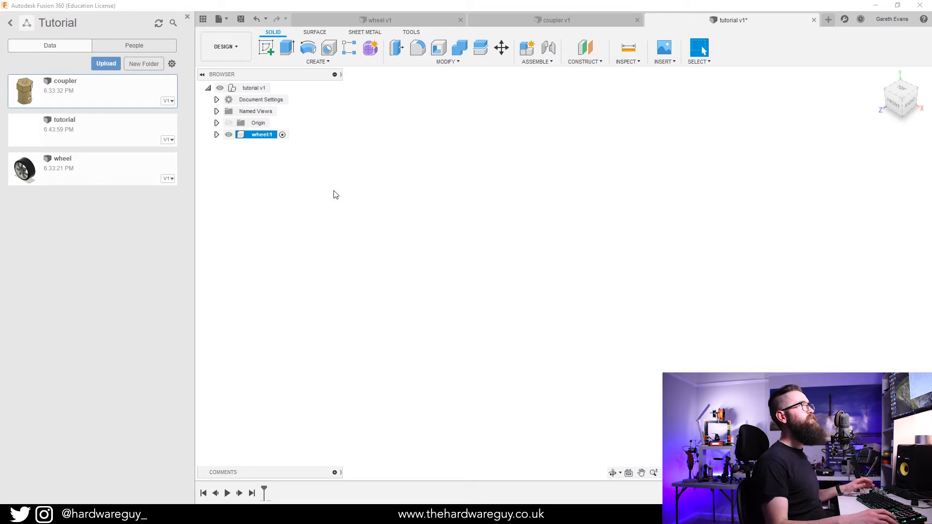
{"action": "mouse_move", "coordinate": [285, 198]}
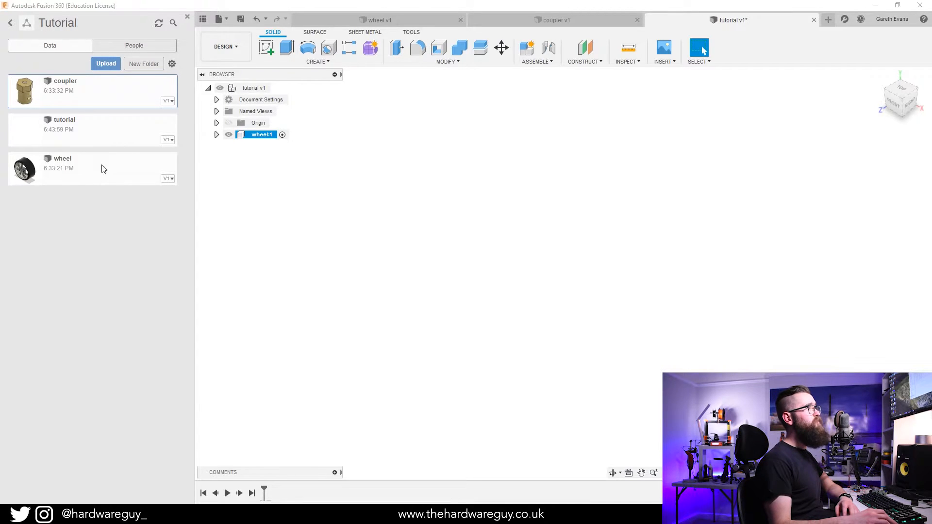
{"action": "mouse_move", "coordinate": [80, 182]}
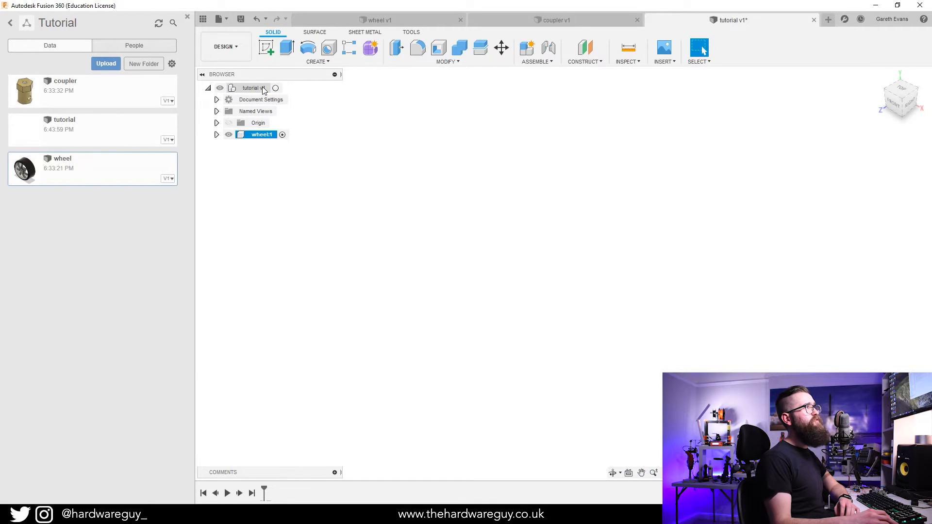
{"action": "mouse_move", "coordinate": [276, 88]}
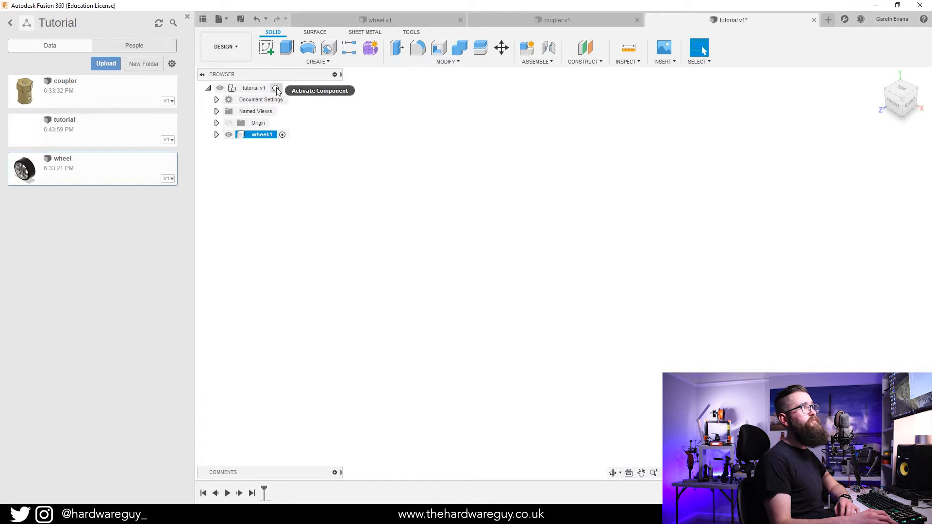
Activate wheel:1 and insert the wheel design into it.
{"action": "left_click", "coordinate": [274, 87]}
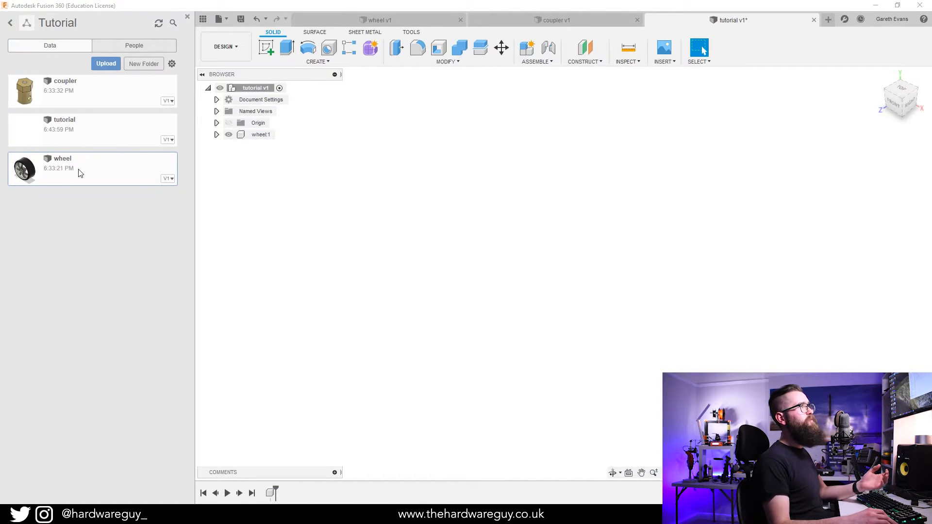
{"action": "left_click", "coordinate": [261, 134]}
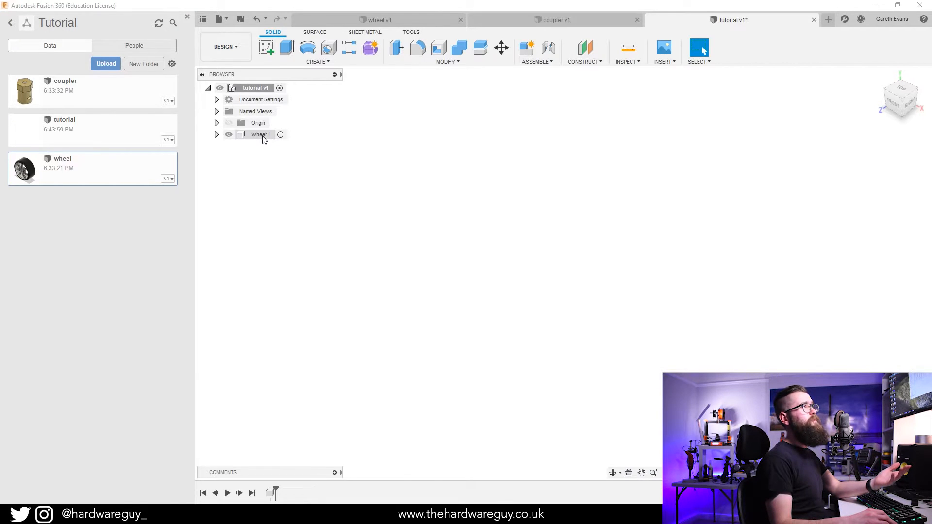
{"action": "left_click", "coordinate": [260, 134]}
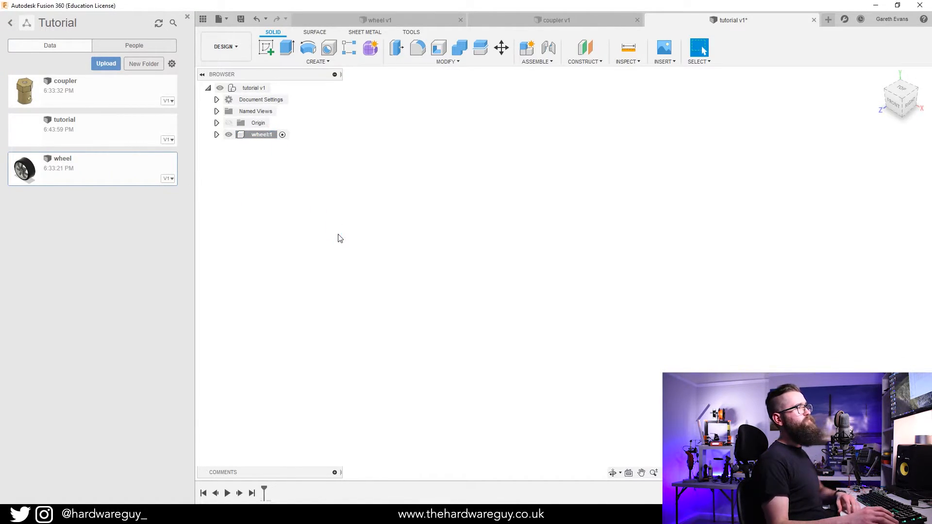
{"action": "left_click", "coordinate": [501, 49]}
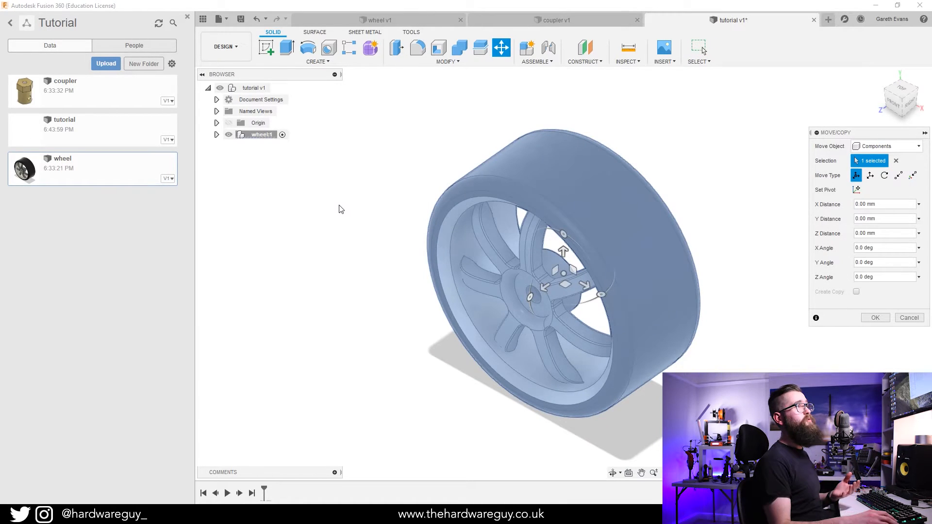
{"action": "mouse_move", "coordinate": [538, 310]}
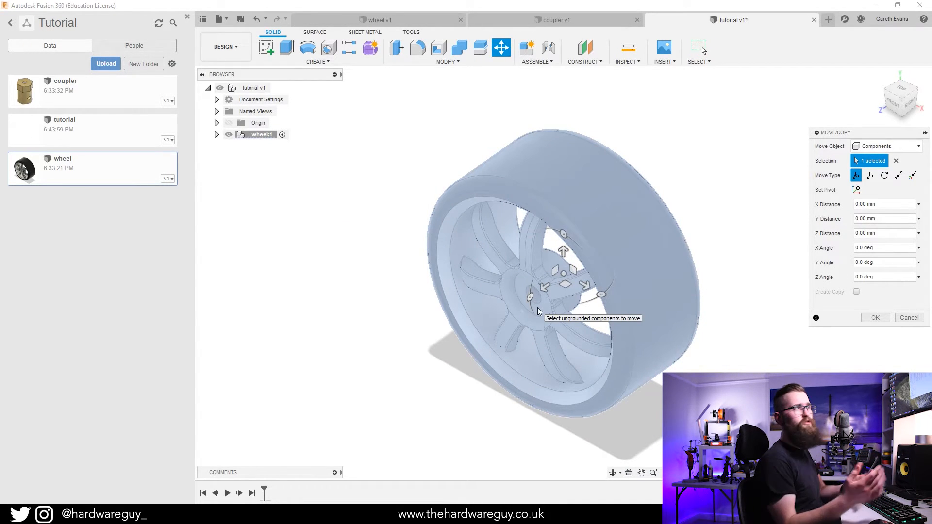
{"action": "mouse_move", "coordinate": [699, 259]}
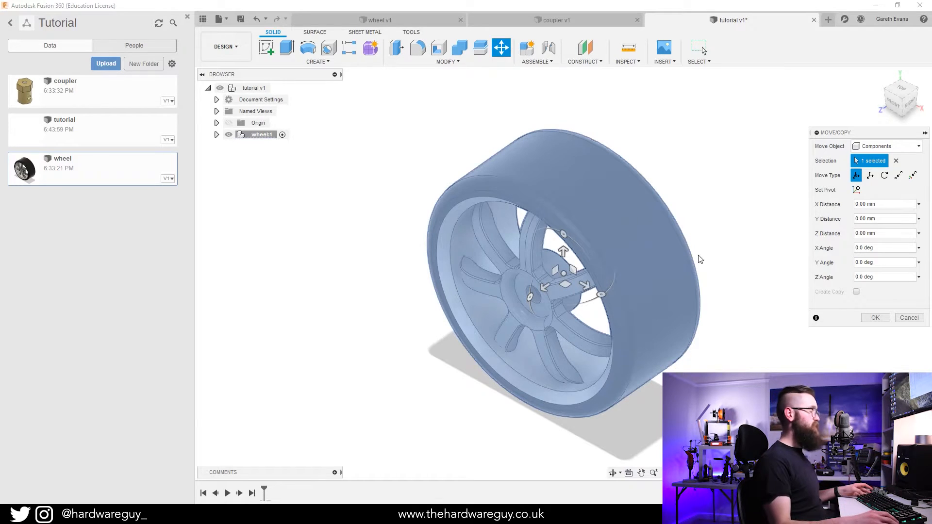
{"action": "left_click", "coordinate": [874, 317]}
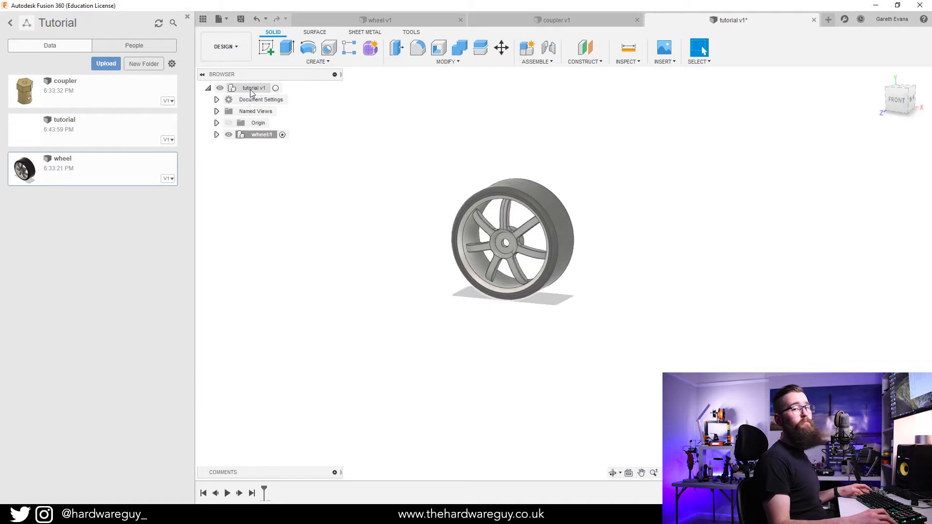
Create a coupler component under the root and insert the coupler design into it.
{"action": "right_click", "coordinate": [252, 88]}
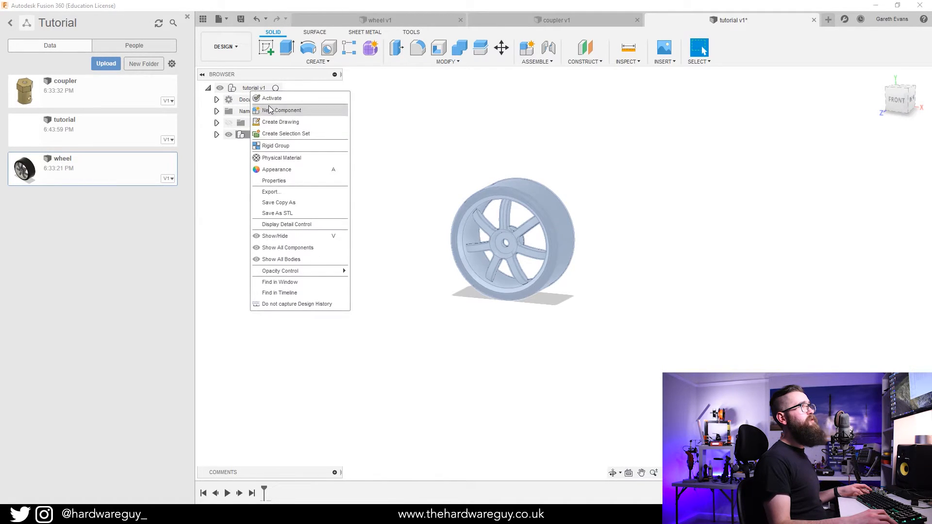
{"action": "left_click", "coordinate": [286, 110]}
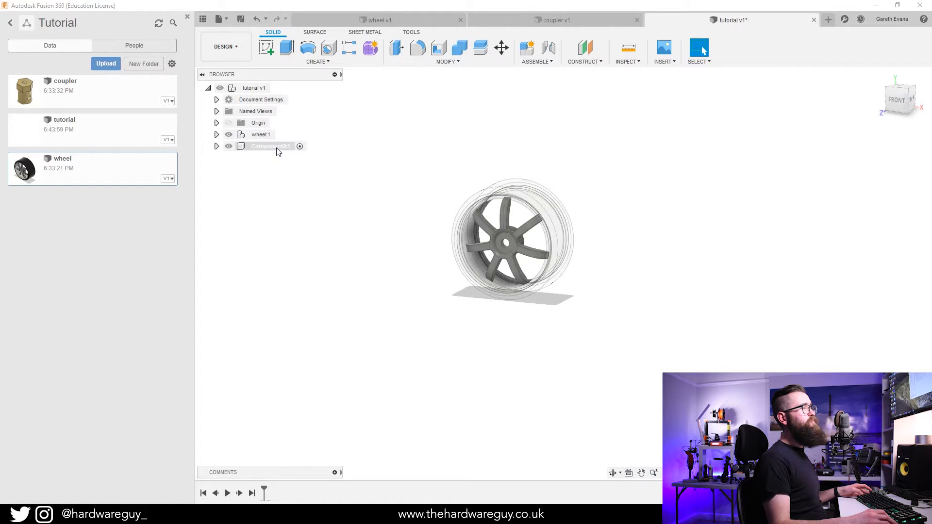
{"action": "double_click", "coordinate": [268, 147]}
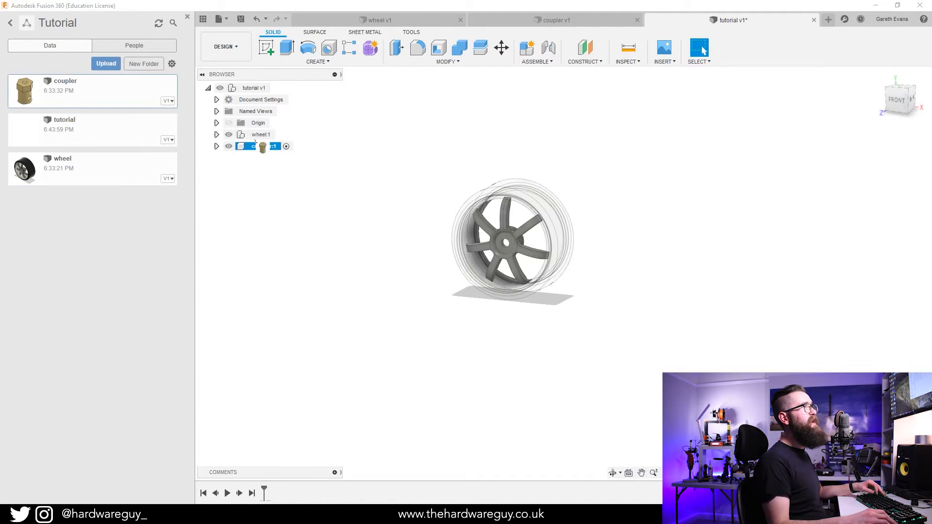
{"action": "left_click", "coordinate": [263, 147]}
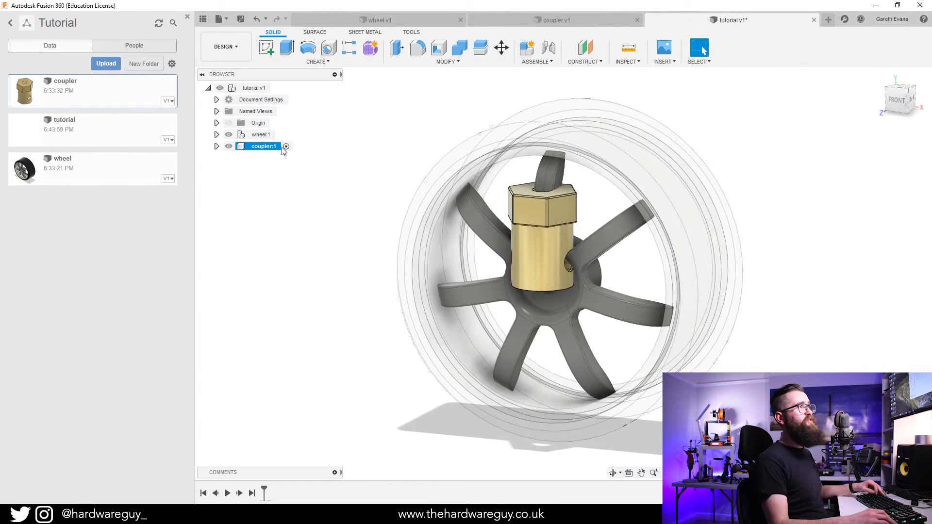
{"action": "left_click", "coordinate": [501, 48]}
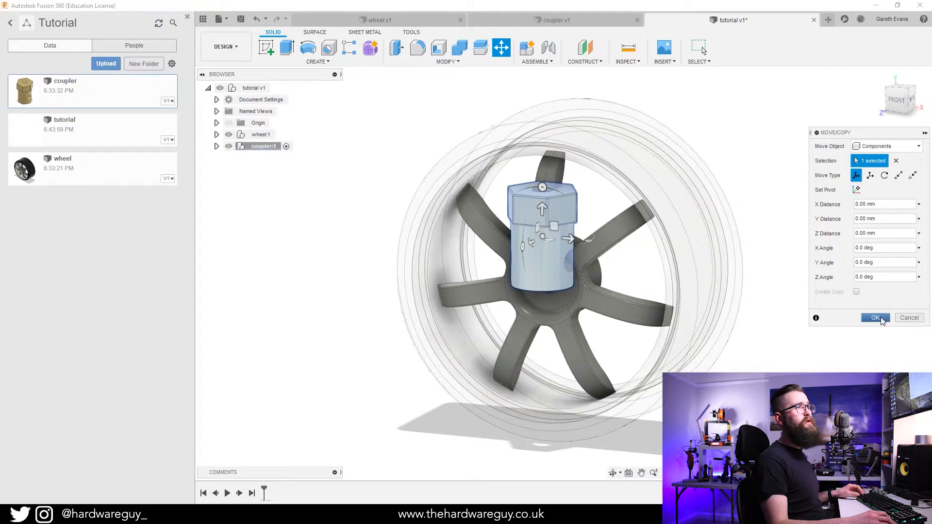
{"action": "left_click", "coordinate": [873, 317]}
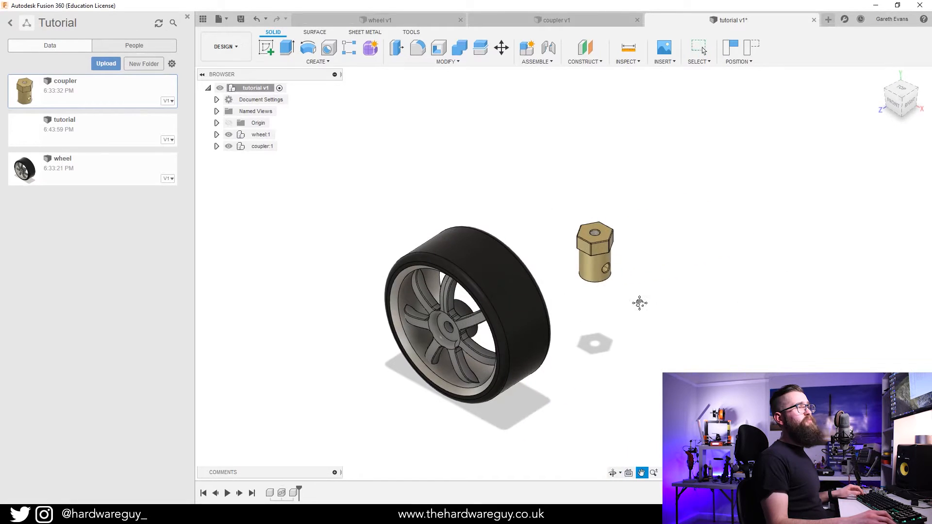
Create a rigid joint seating the coupler hole centre in the wheel hub at angle 150.
{"action": "left_click", "coordinate": [535, 53]}
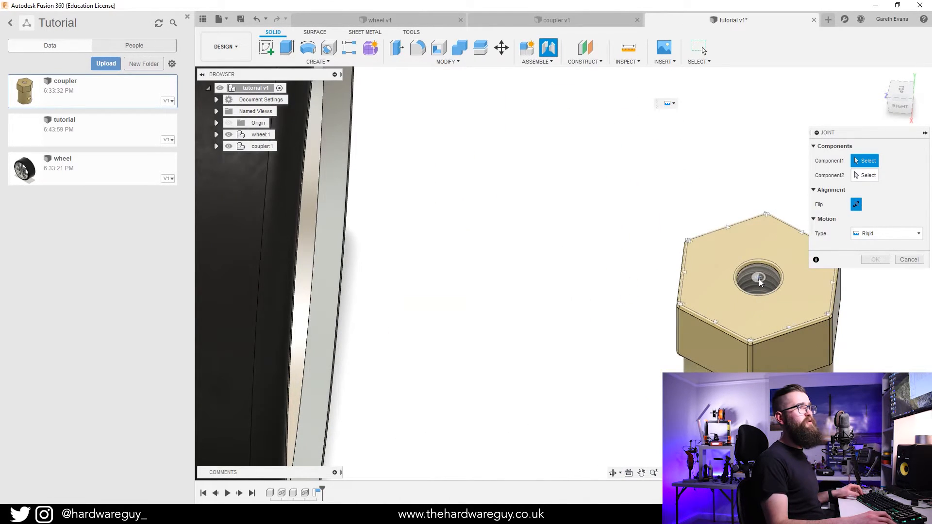
{"action": "left_click", "coordinate": [759, 279]}
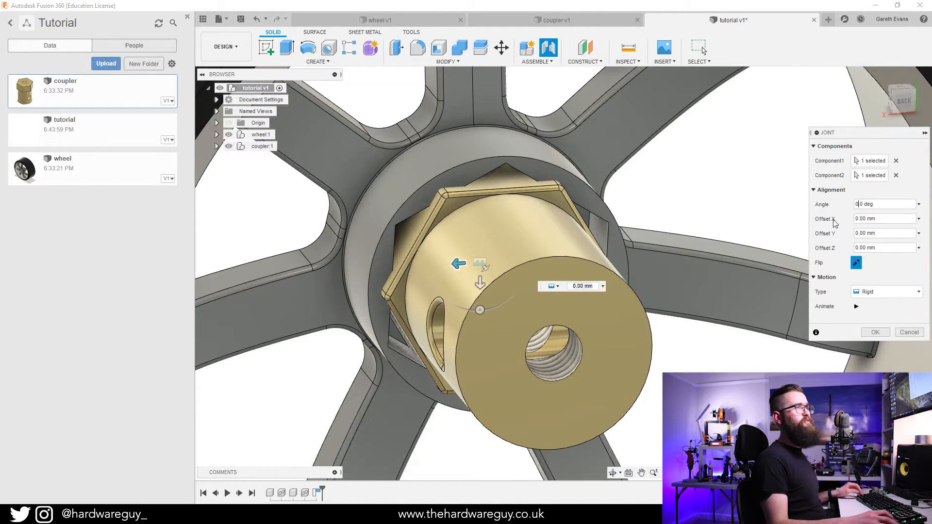
{"action": "type", "text": "150"}
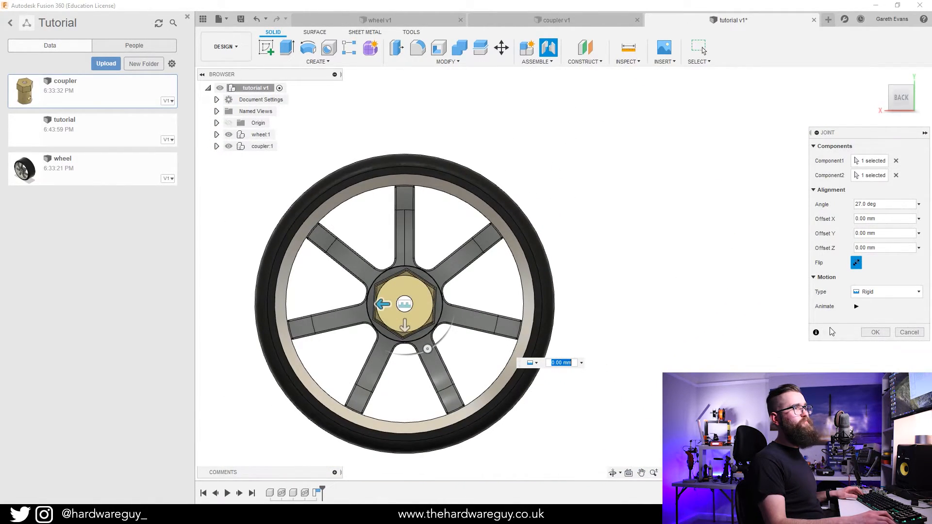
{"action": "left_click", "coordinate": [875, 332]}
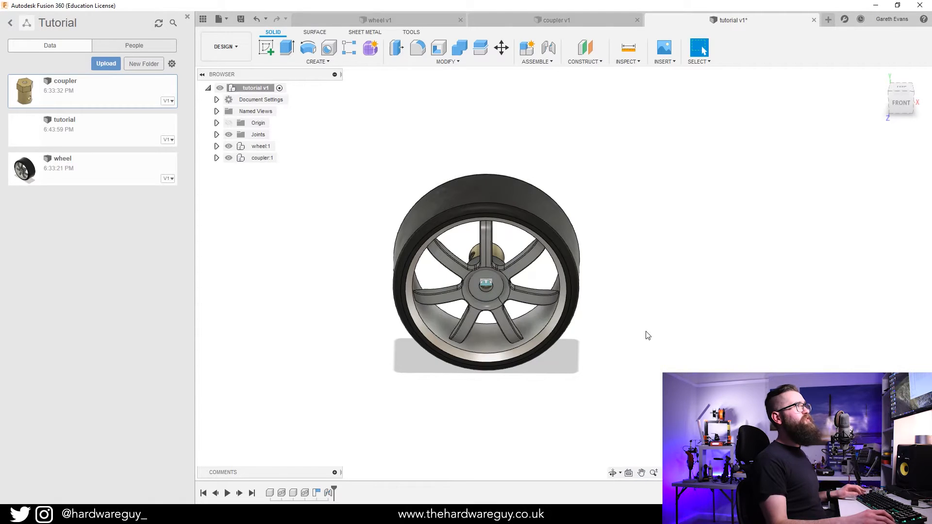
{"action": "mouse_move", "coordinate": [86, 244]}
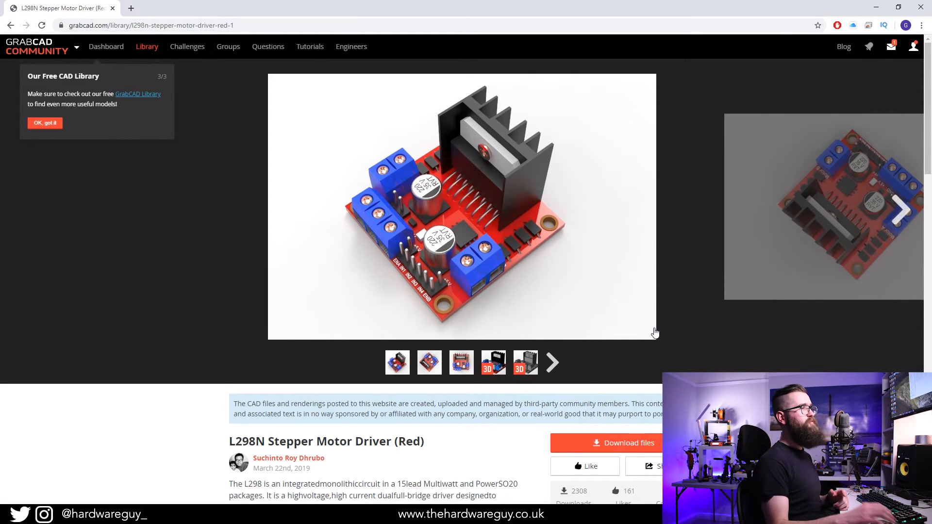
{"action": "mouse_move", "coordinate": [477, 438]}
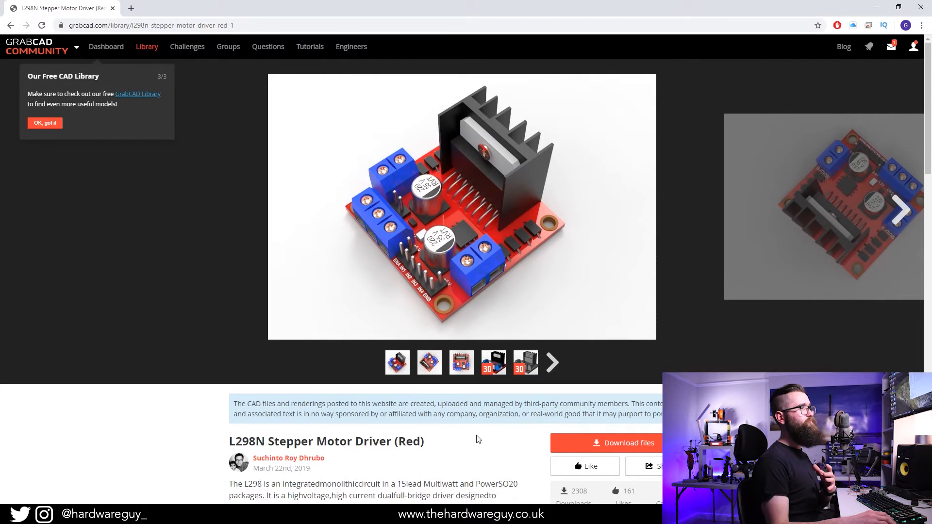
{"action": "scroll", "scroll_direction": "down", "scroll_amount": 3}
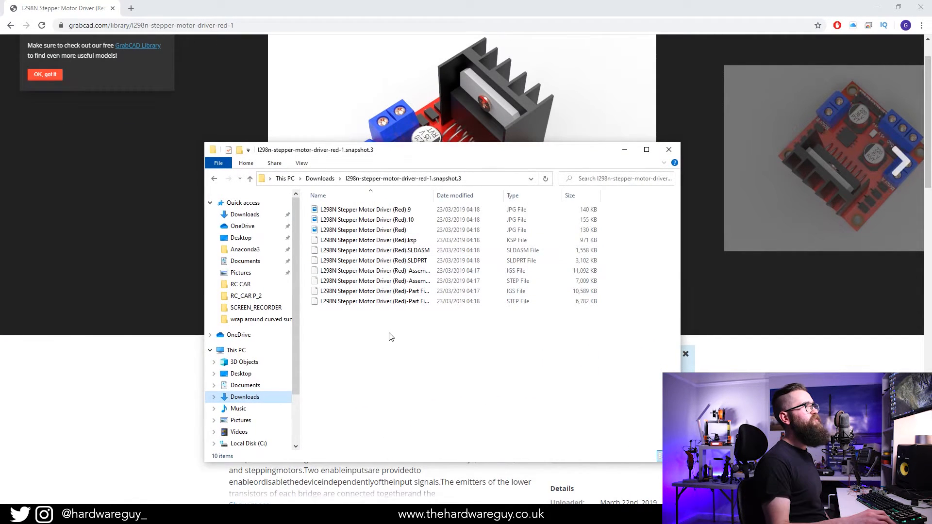
Locate the L298N driver snapshot folder in Downloads and select its Part File STEP.
{"action": "left_click", "coordinate": [373, 260]}
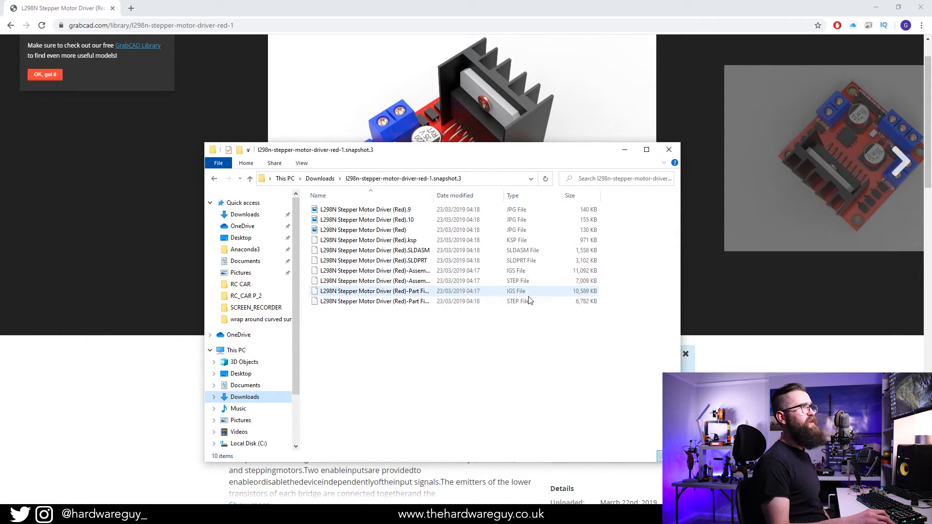
{"action": "left_click", "coordinate": [318, 195]}
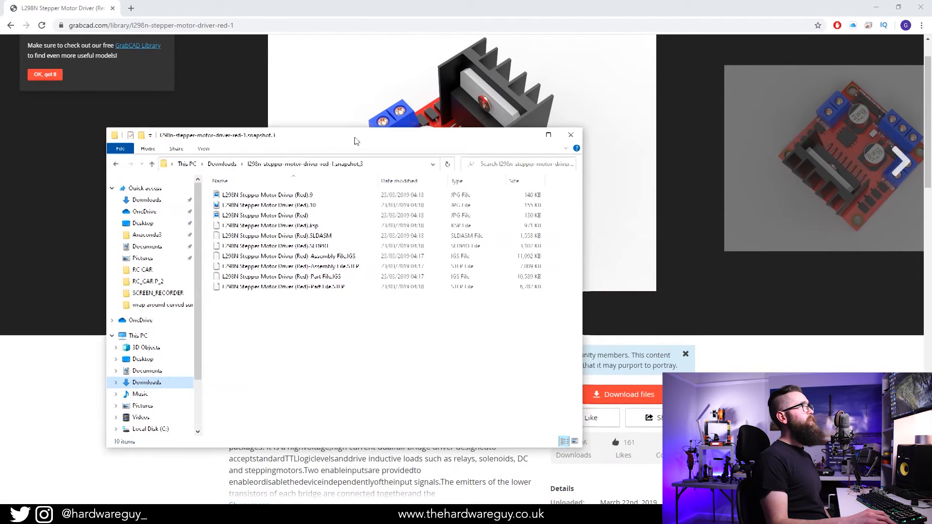
{"action": "left_click", "coordinate": [569, 134]}
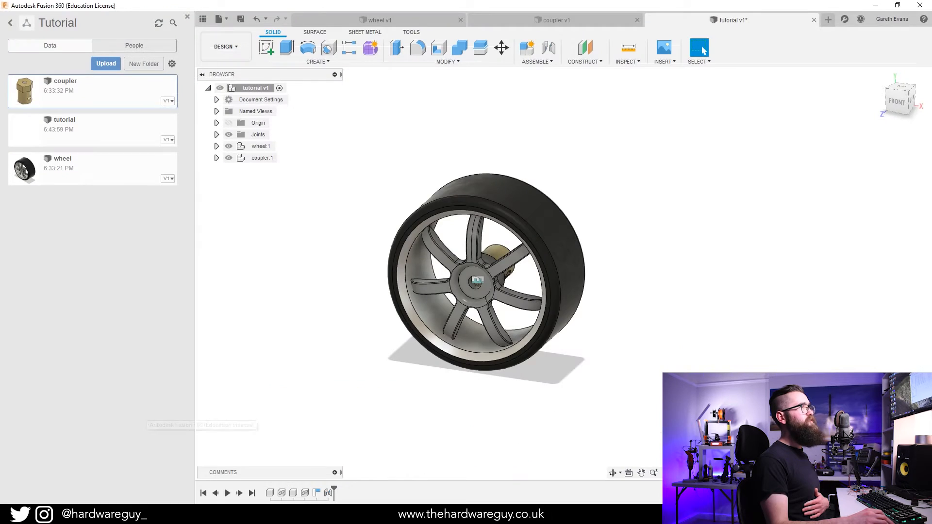
{"action": "mouse_move", "coordinate": [203, 19]}
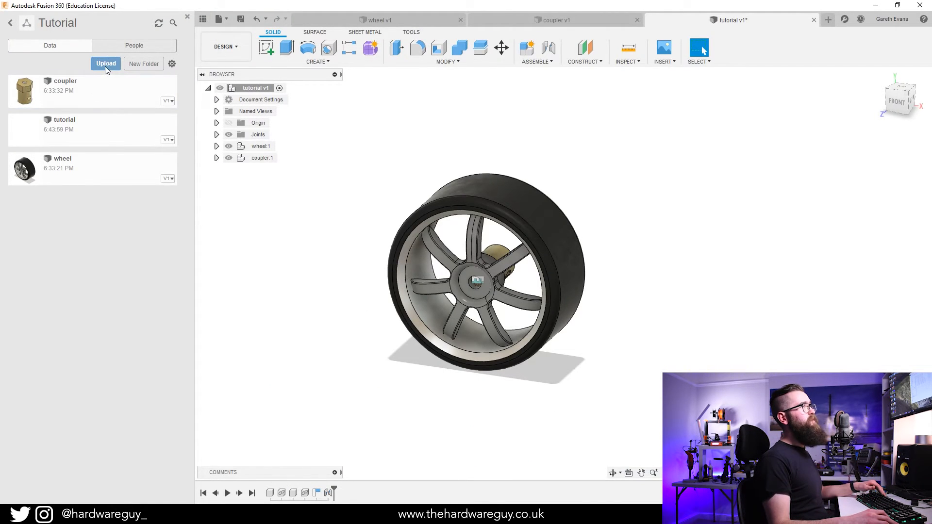
Upload the Part File STEP into the Tutorial project and dismiss Job Status.
{"action": "left_click", "coordinate": [105, 64]}
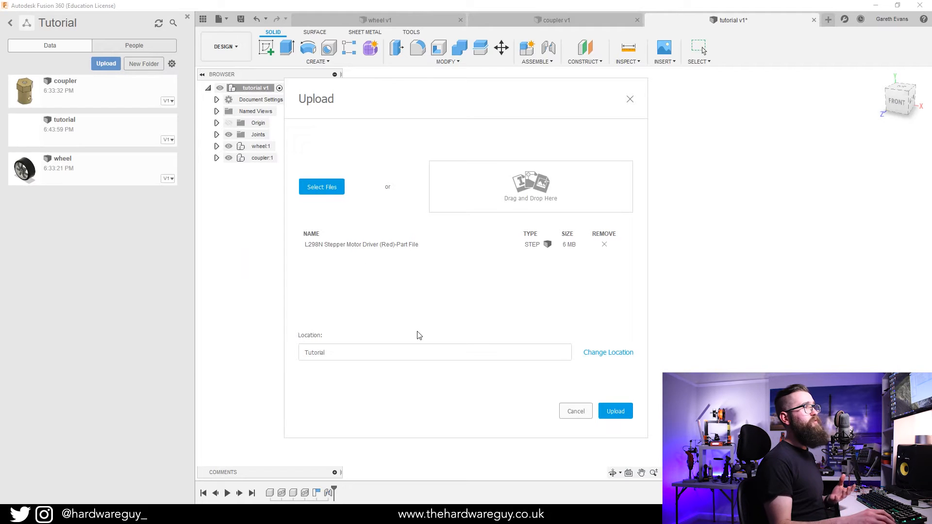
{"action": "left_click", "coordinate": [614, 411]}
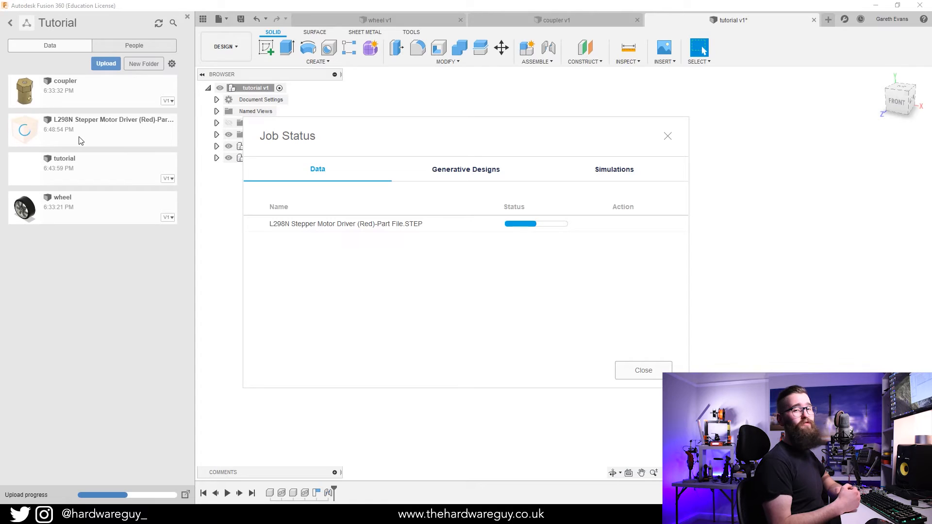
{"action": "left_click", "coordinate": [642, 370]}
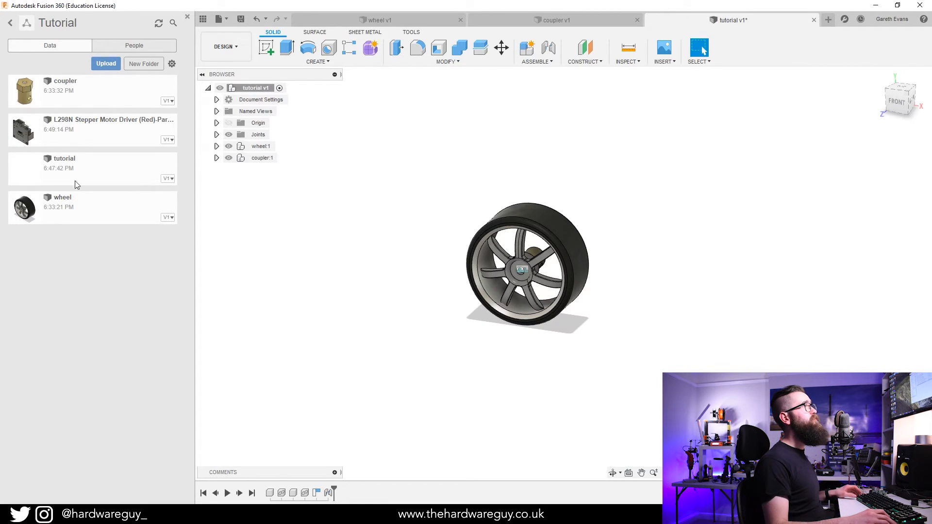
View the uploaded L298N motor driver part in its own design document and inspect the board.
{"action": "left_click", "coordinate": [89, 129]}
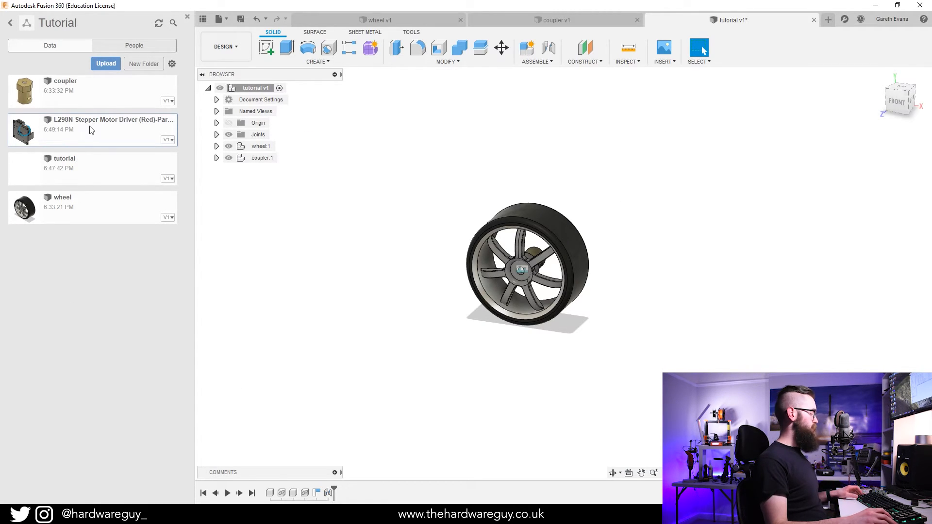
{"action": "double_click", "coordinate": [110, 120]}
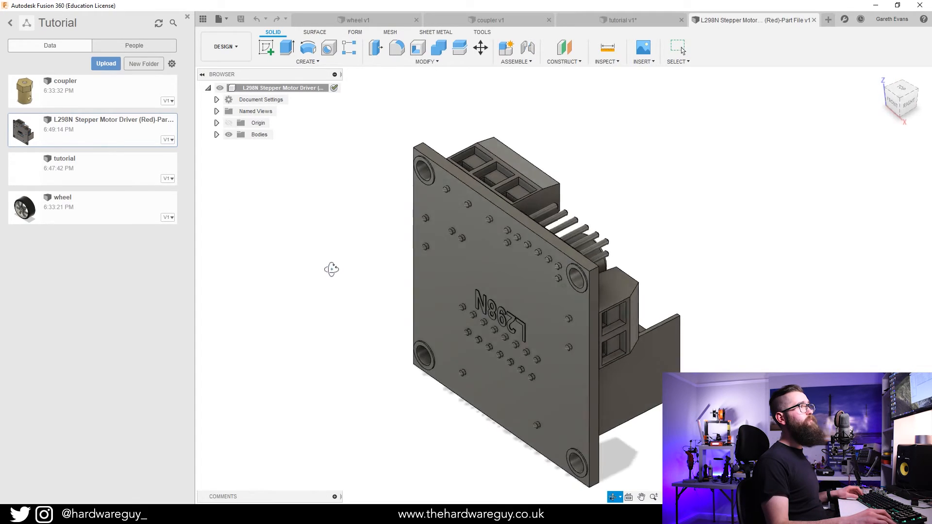
{"action": "left_click_drag", "start_coordinate": [331, 269], "coordinate": [716, 249]}
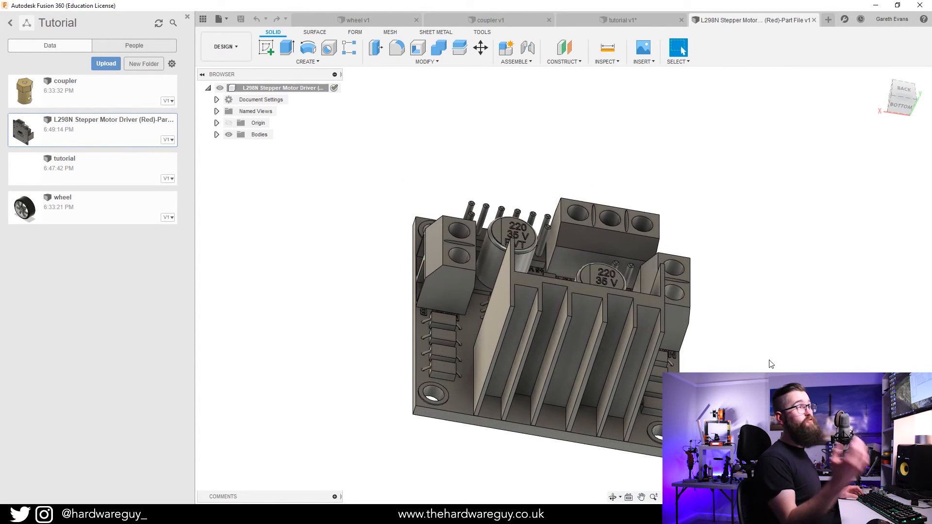
{"action": "mouse_move", "coordinate": [713, 169]}
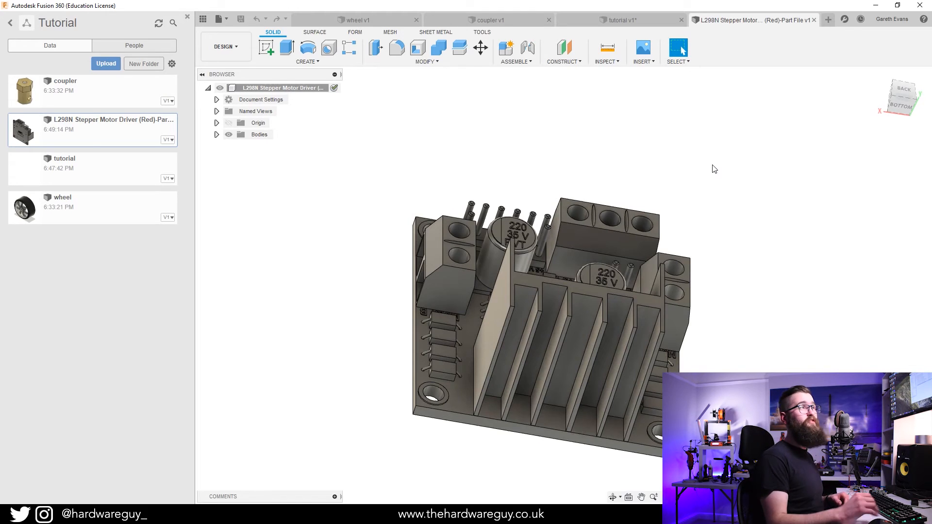
{"action": "mouse_move", "coordinate": [620, 19]}
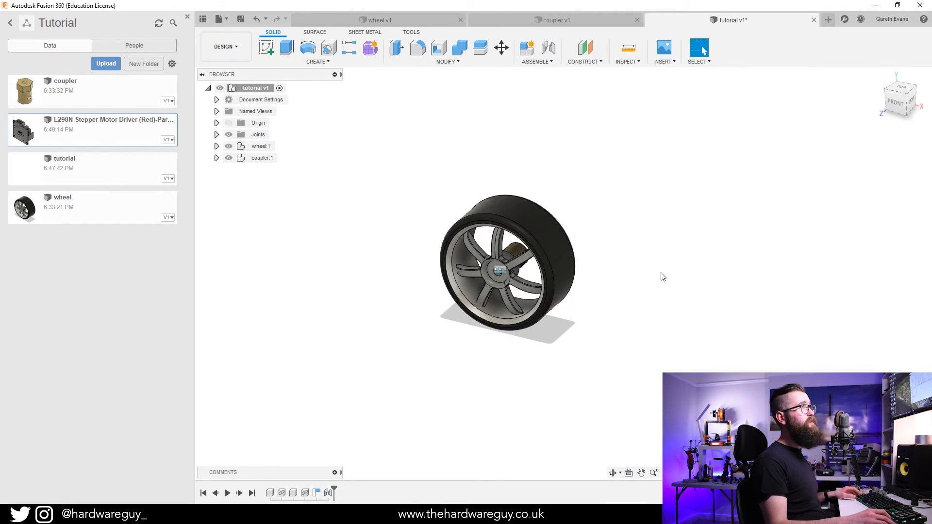
Create a new component named motor_board under the tutorial assembly root.
{"action": "right_click", "coordinate": [254, 87]}
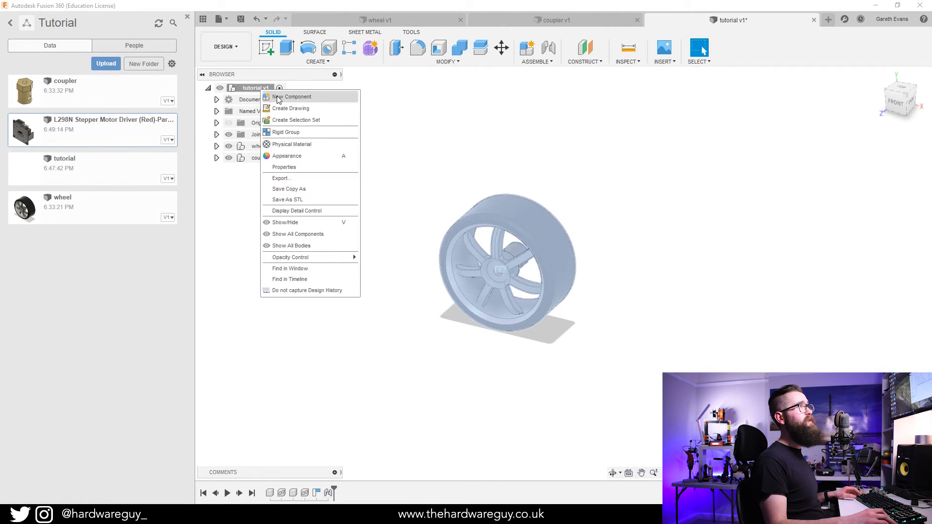
{"action": "left_click", "coordinate": [292, 96]}
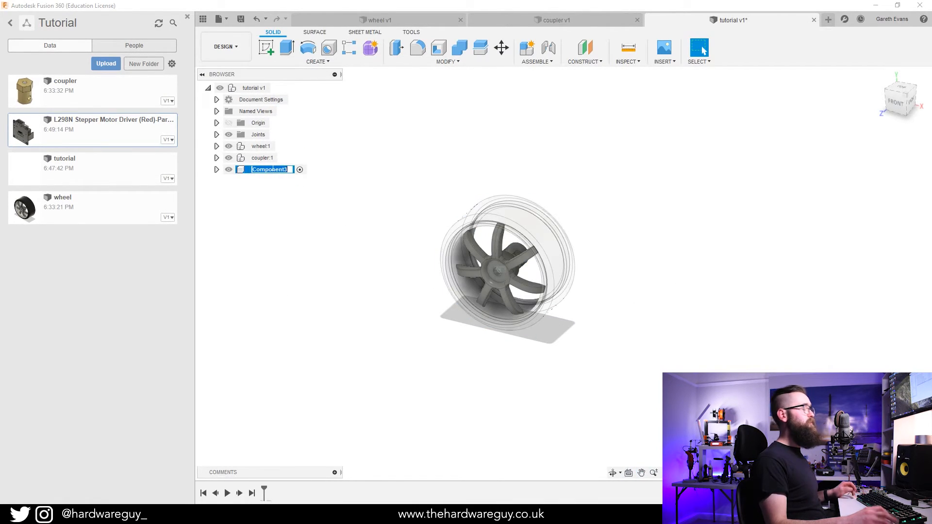
{"action": "type", "text": "motor_board:1"}
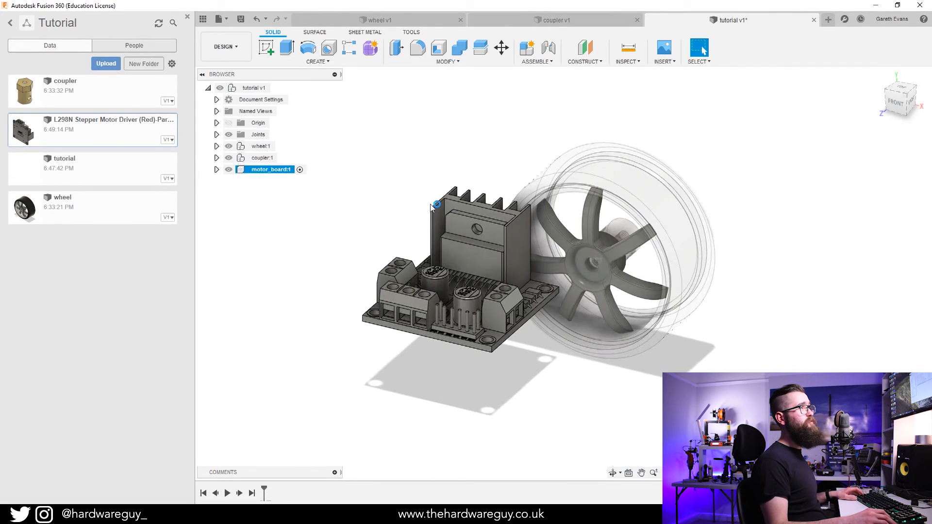
Insert the L298N board into motor_board and position it beside the wheel.
{"action": "left_click", "coordinate": [500, 48]}
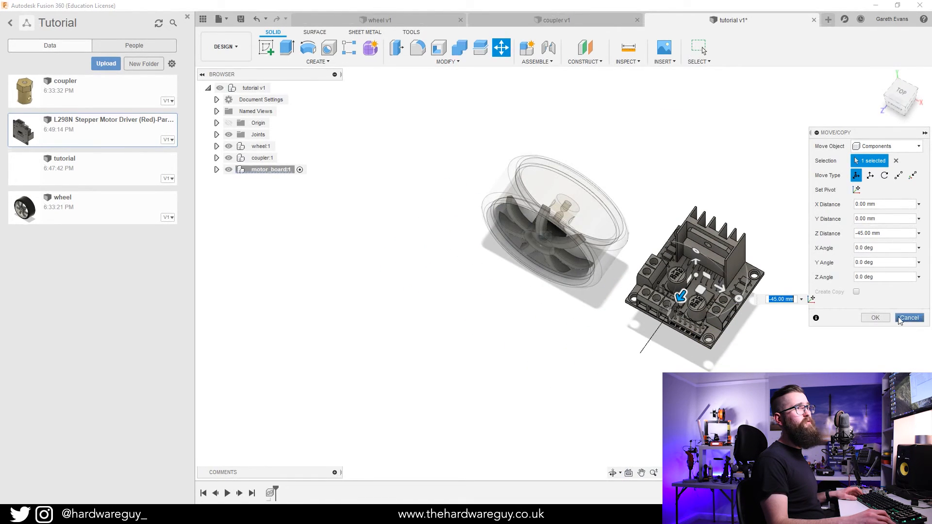
{"action": "left_click", "coordinate": [908, 318]}
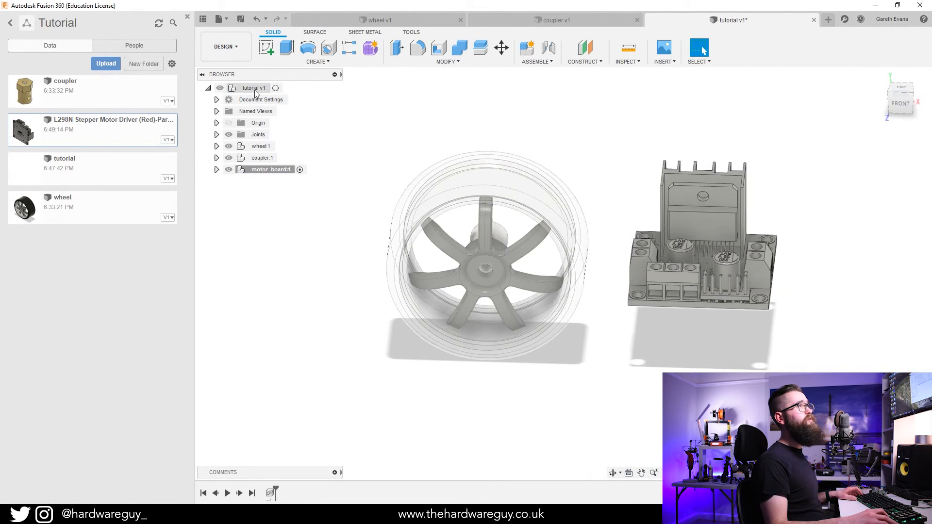
{"action": "mouse_move", "coordinate": [275, 89]}
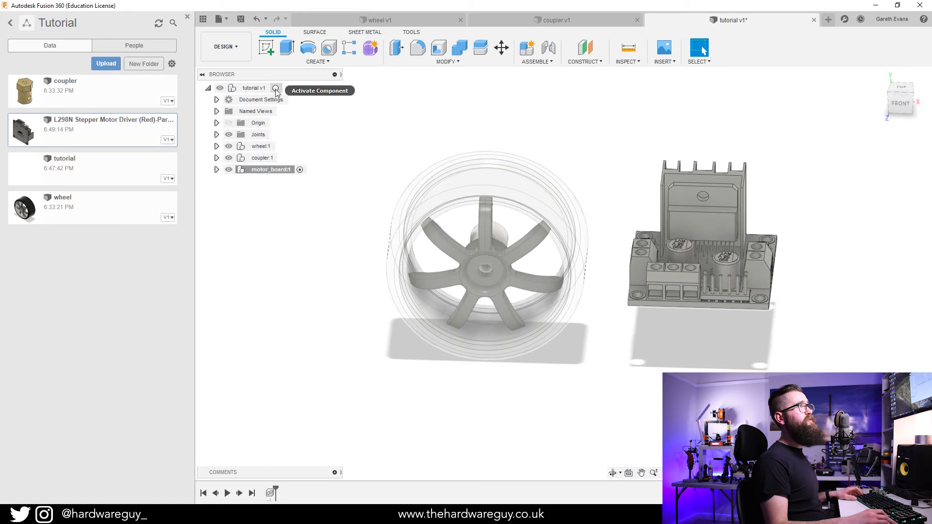